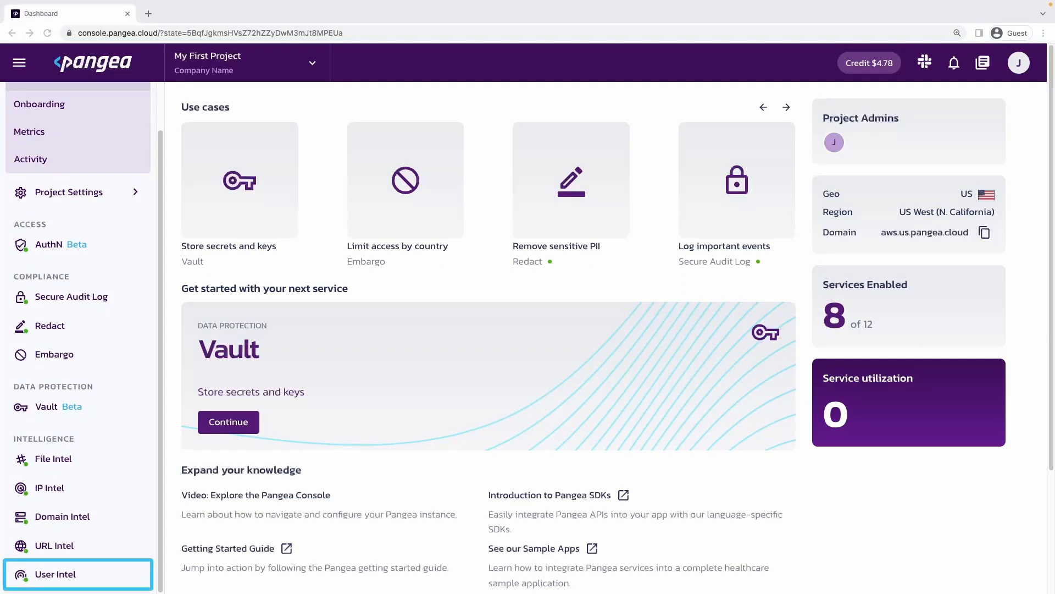
Begin enabling User Intel, keeping 'Create a new token' and continuing to the Create a token form.
left_click(55, 574)
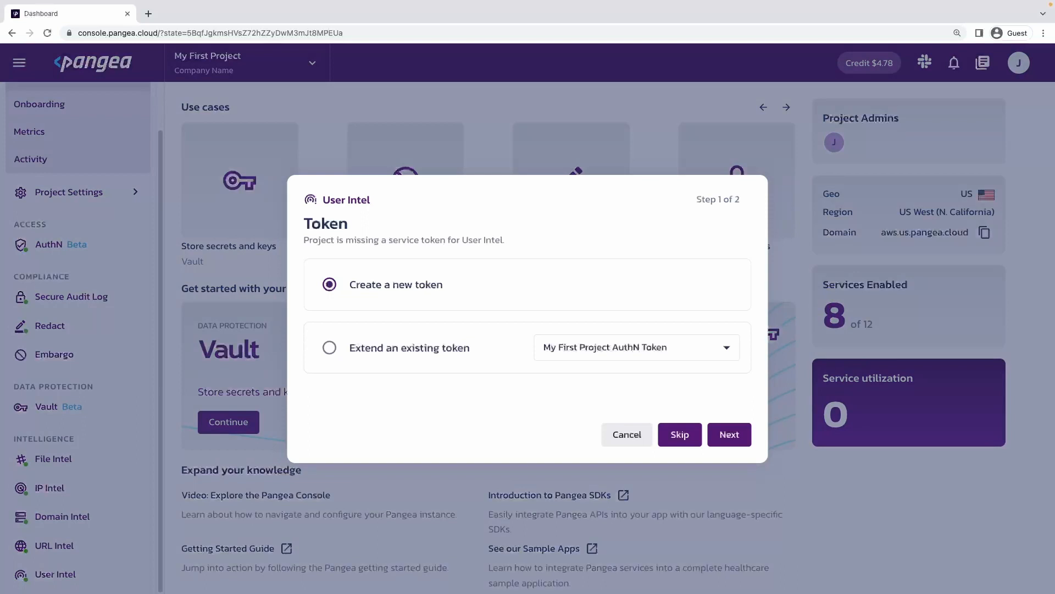
left_click(728, 434)
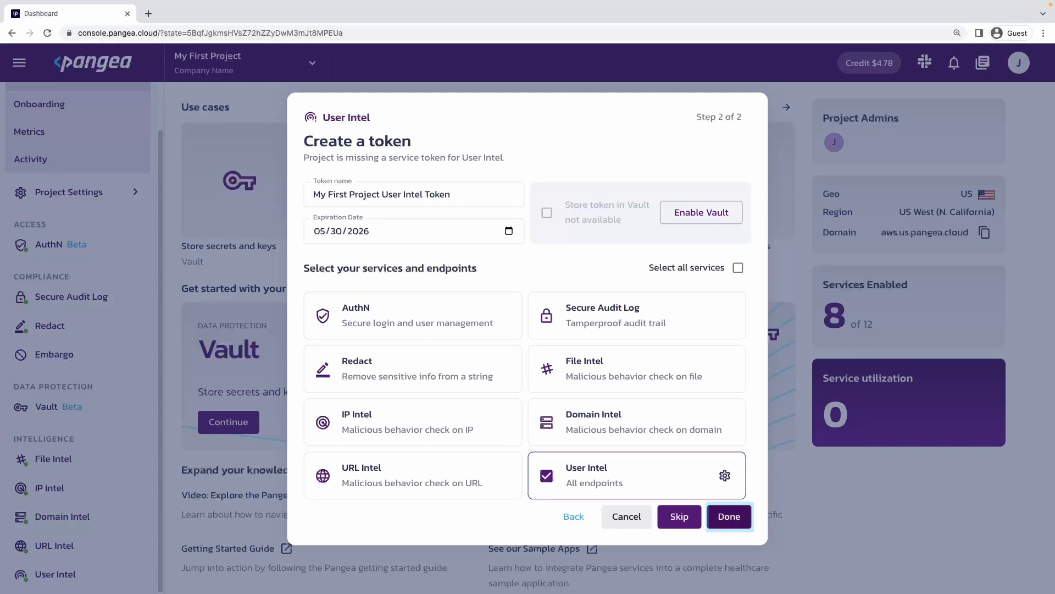
Finish creating 'My First Project User Intel Token', review the overview, and launch 'Try it now' for the API reference.
left_click(728, 517)
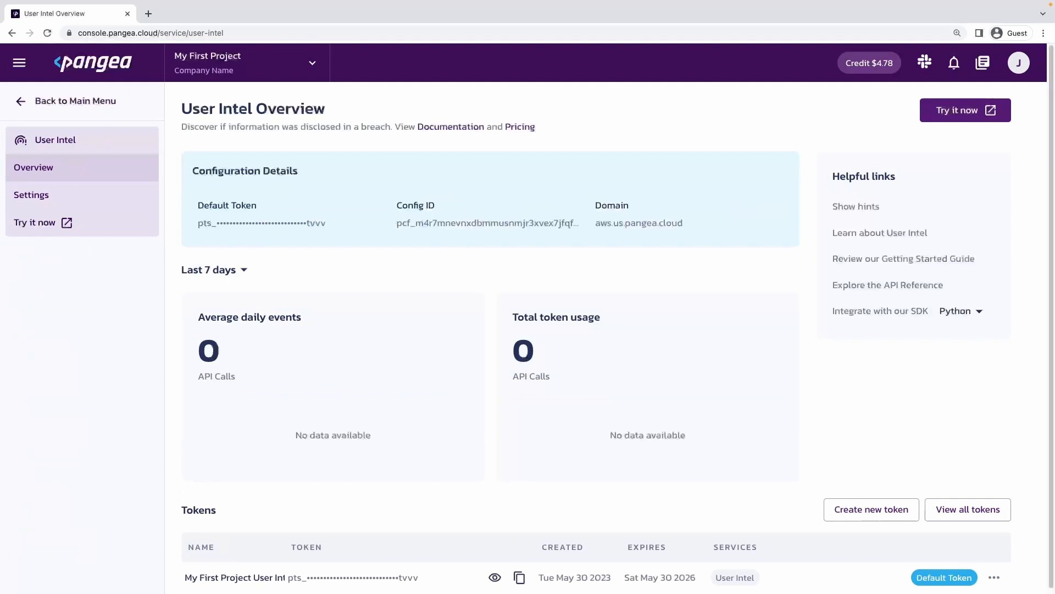
scroll("down", 3)
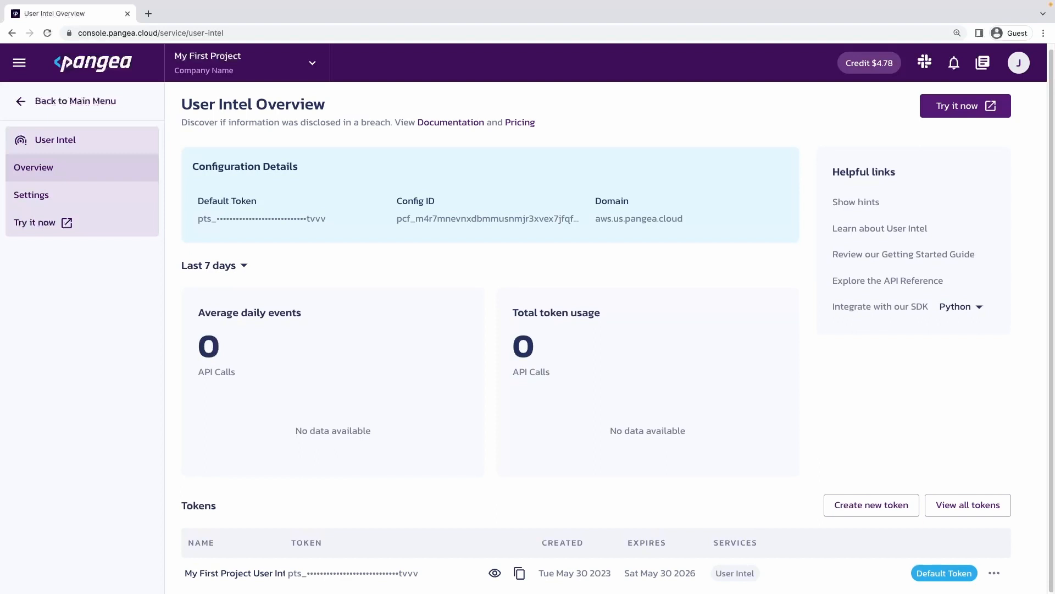
left_click(30, 195)
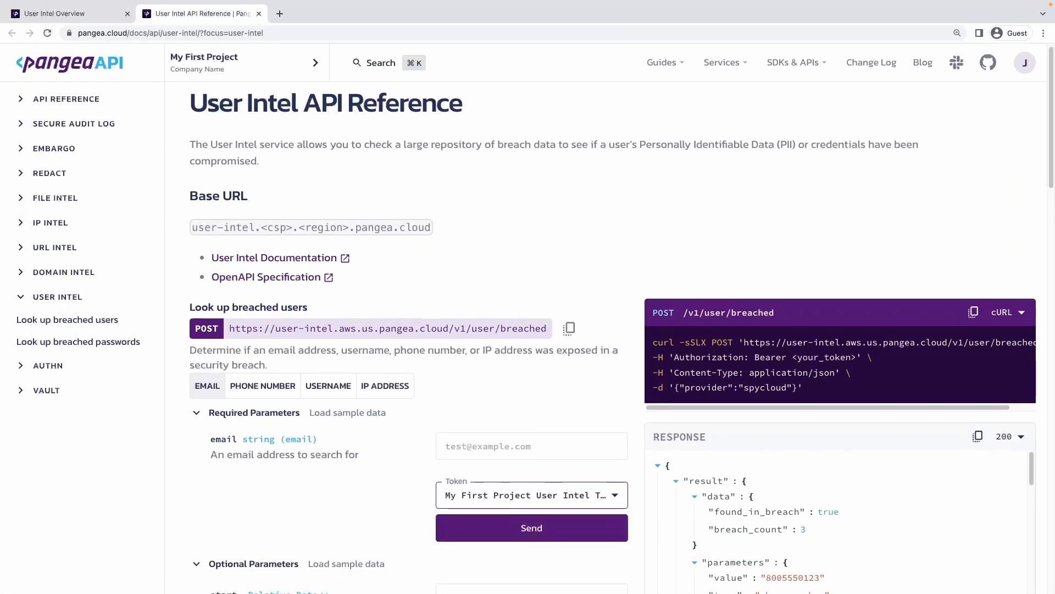
scroll("down", 3)
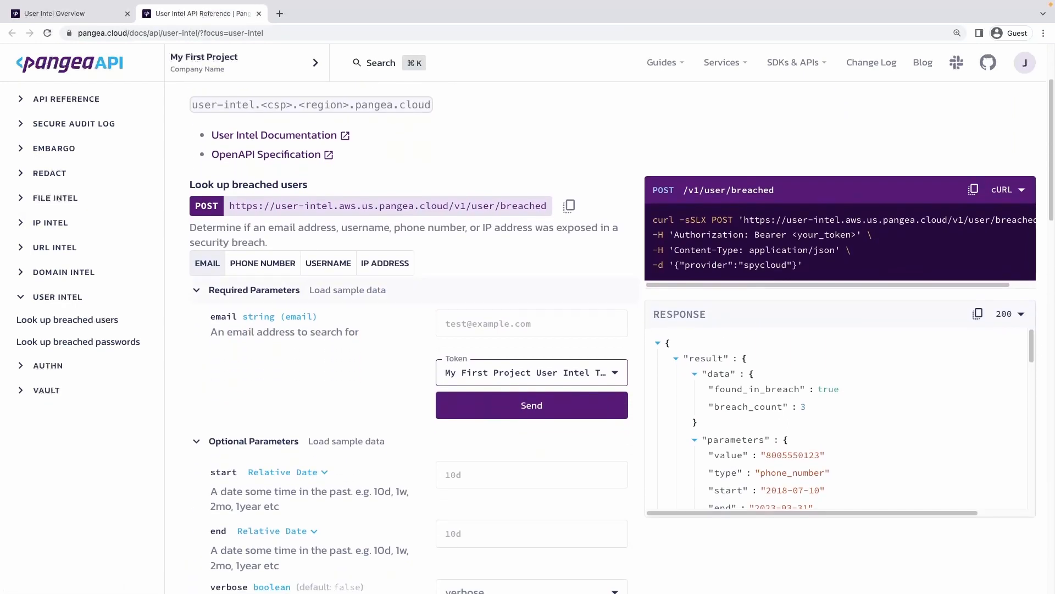
type("test@example.com")
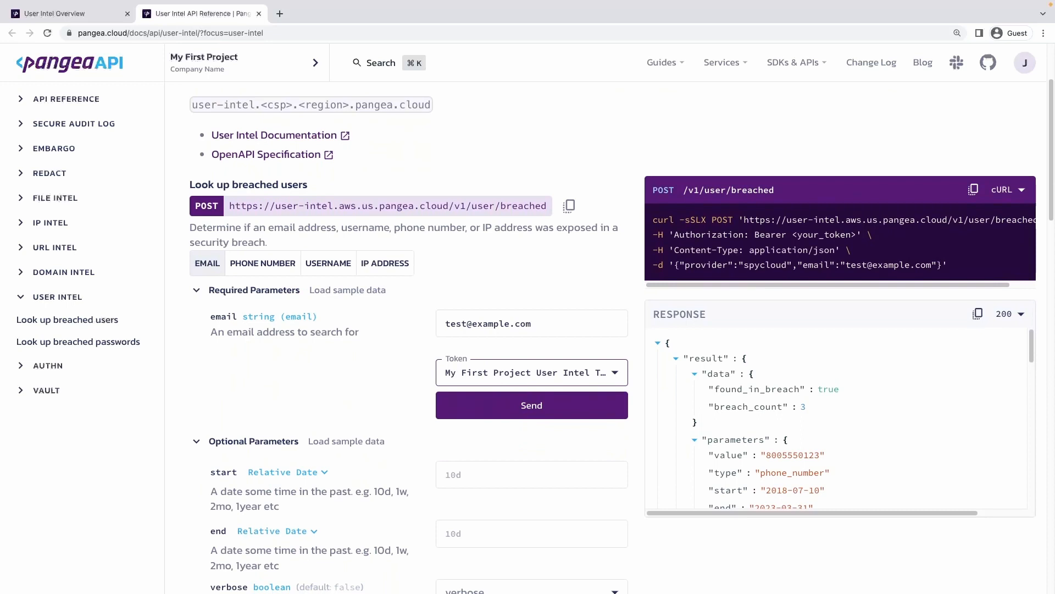
scroll("down", 3)
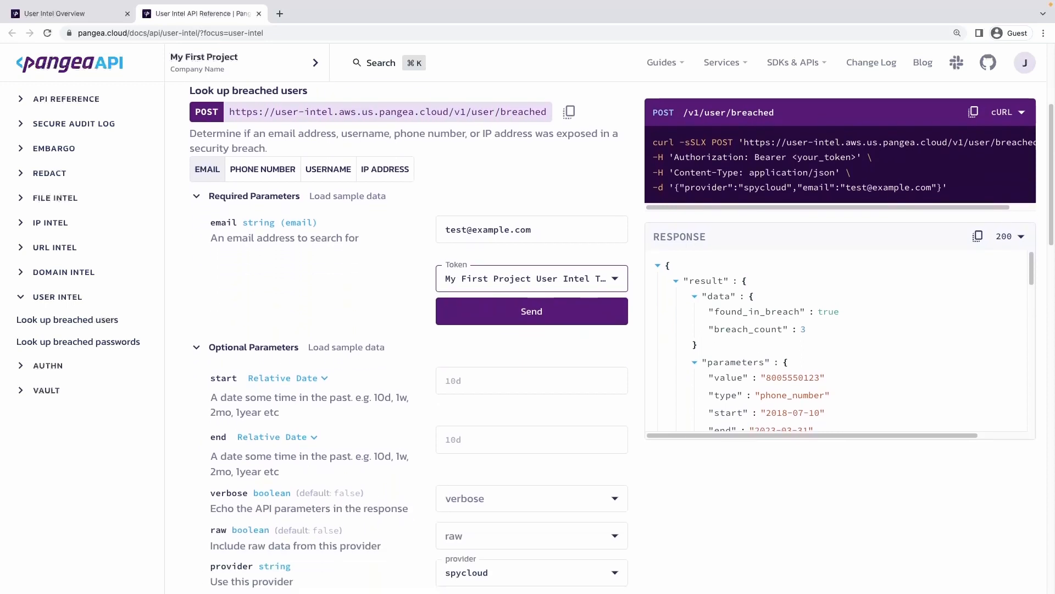
left_click(531, 497)
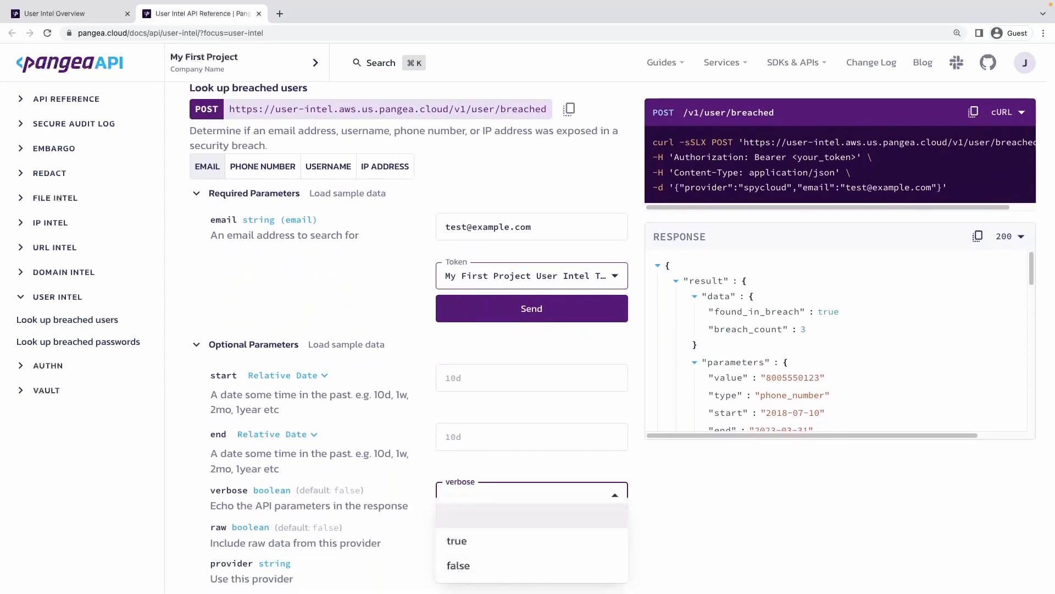
left_click(457, 541)
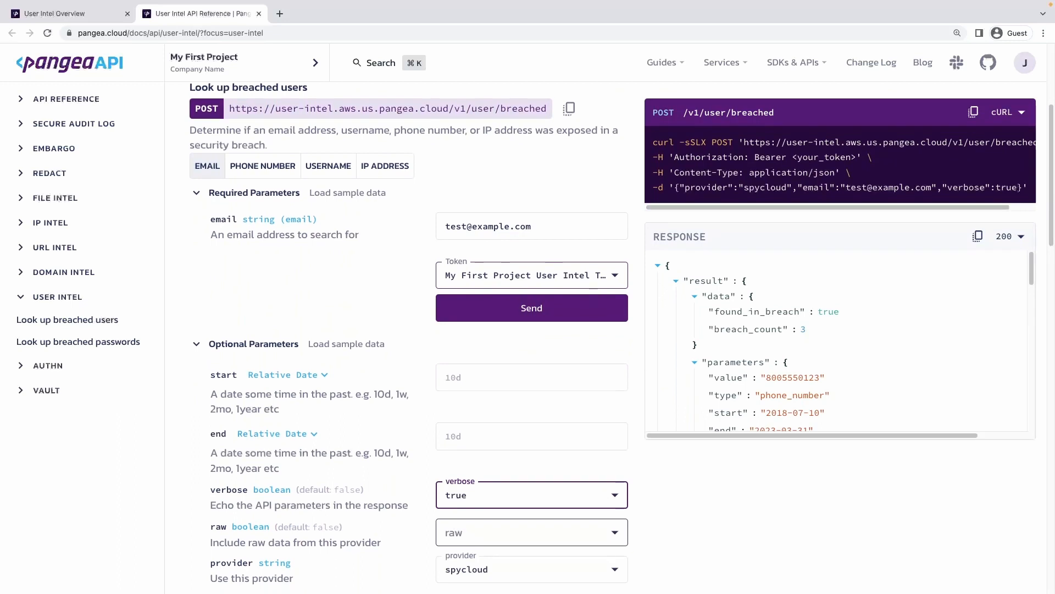
left_click(531, 532)
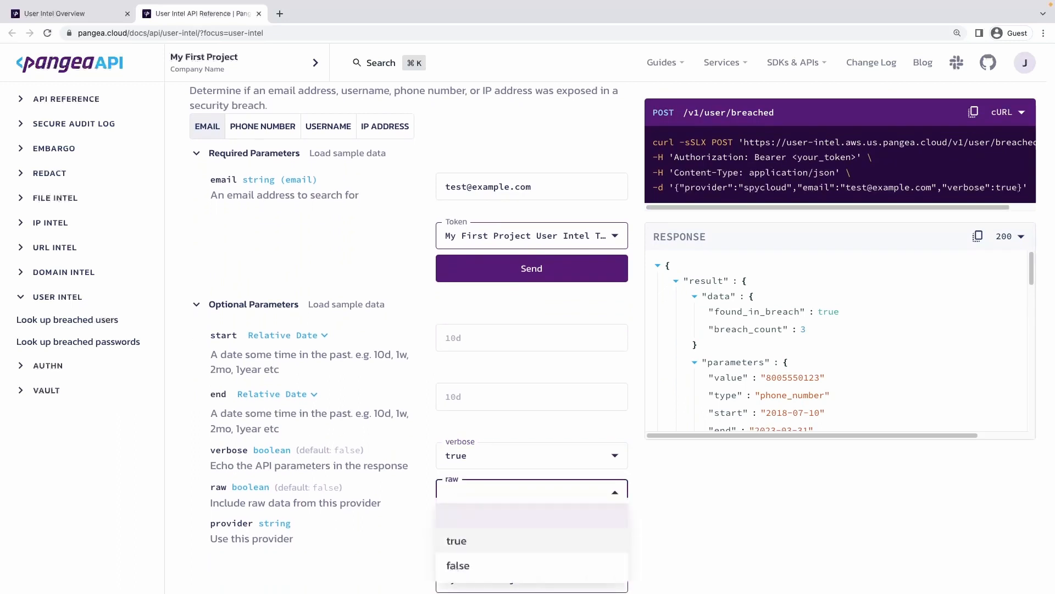
left_click(456, 541)
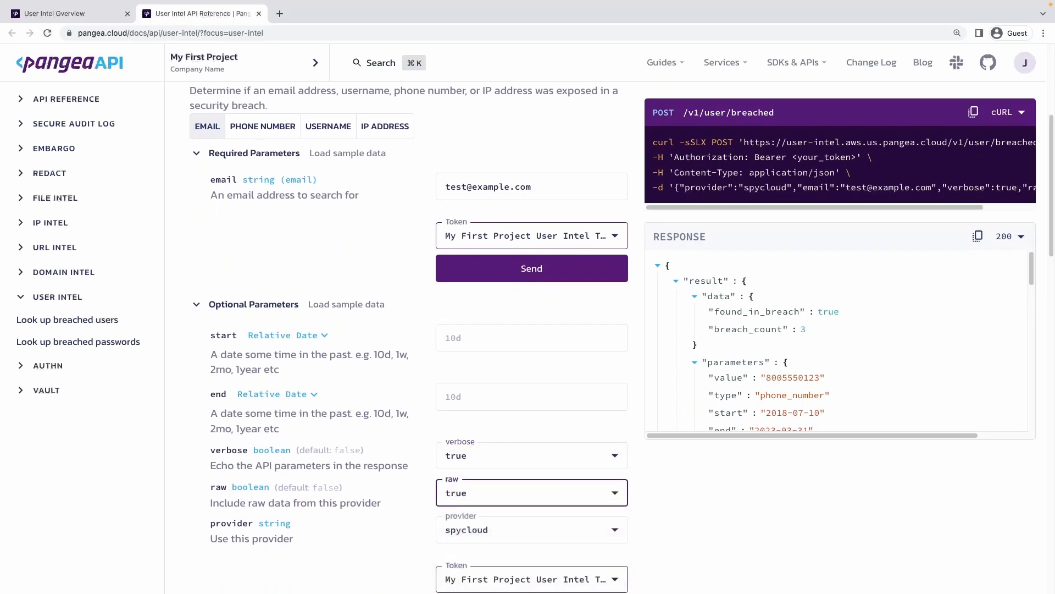
scroll("down", 3)
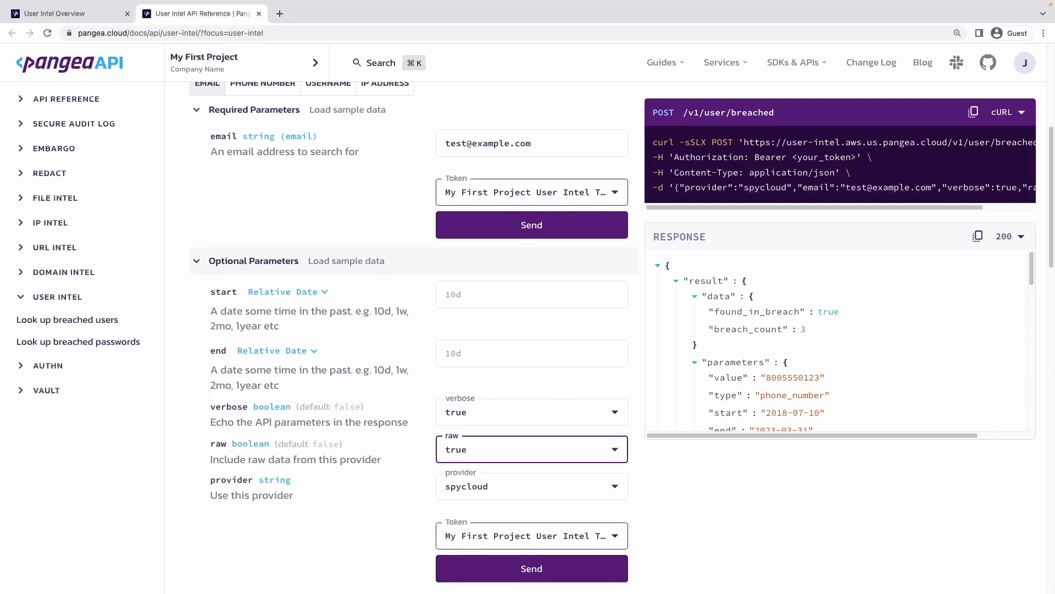
scroll("down", 3)
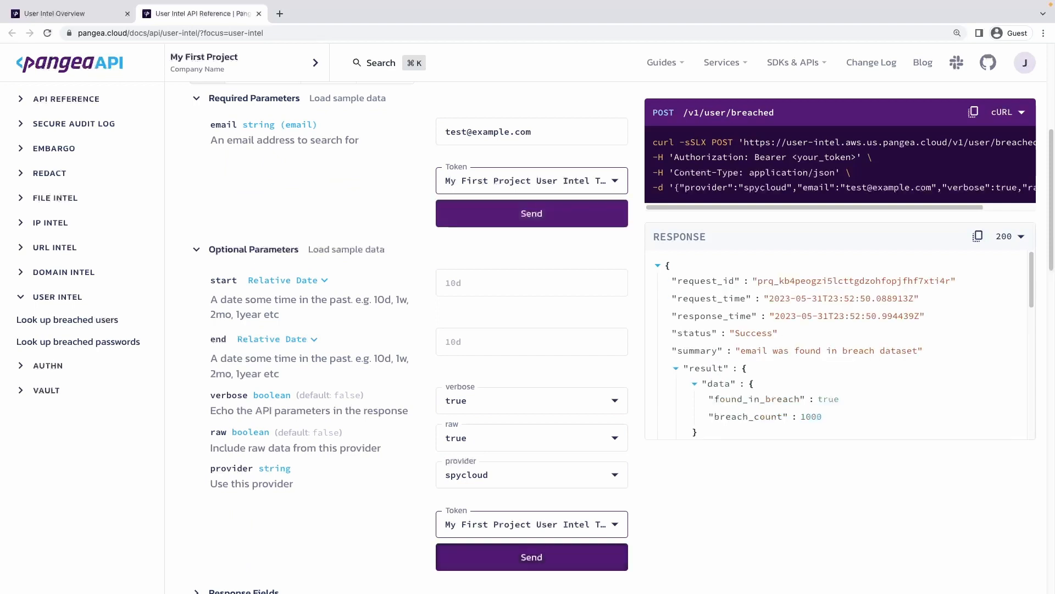
Expand the first [0 - 100] results group in the response and review the raw SpyCloud breach record fields.
scroll("down", 3)
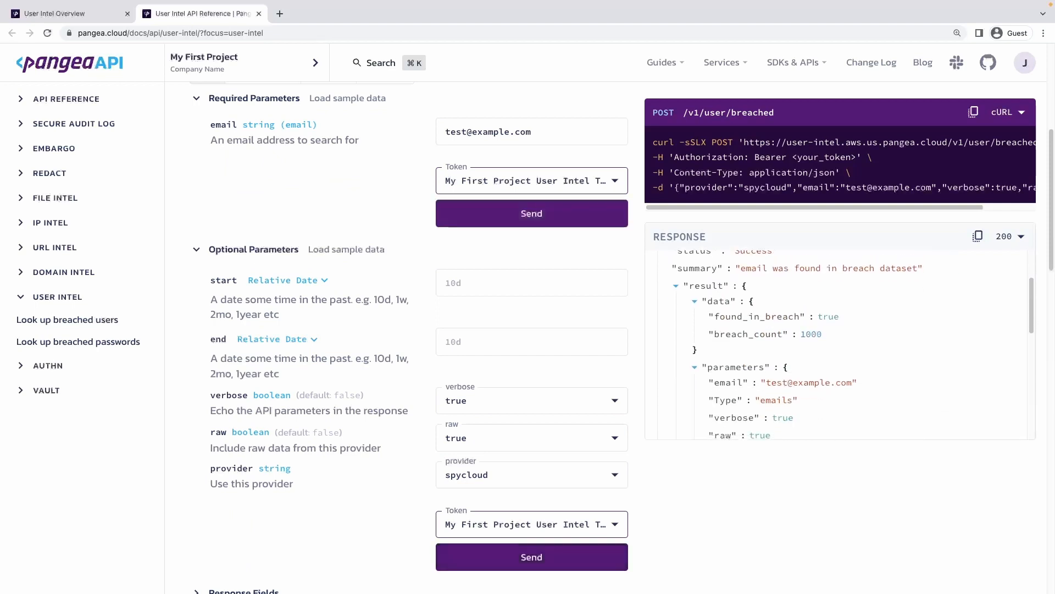
scroll("down", 3)
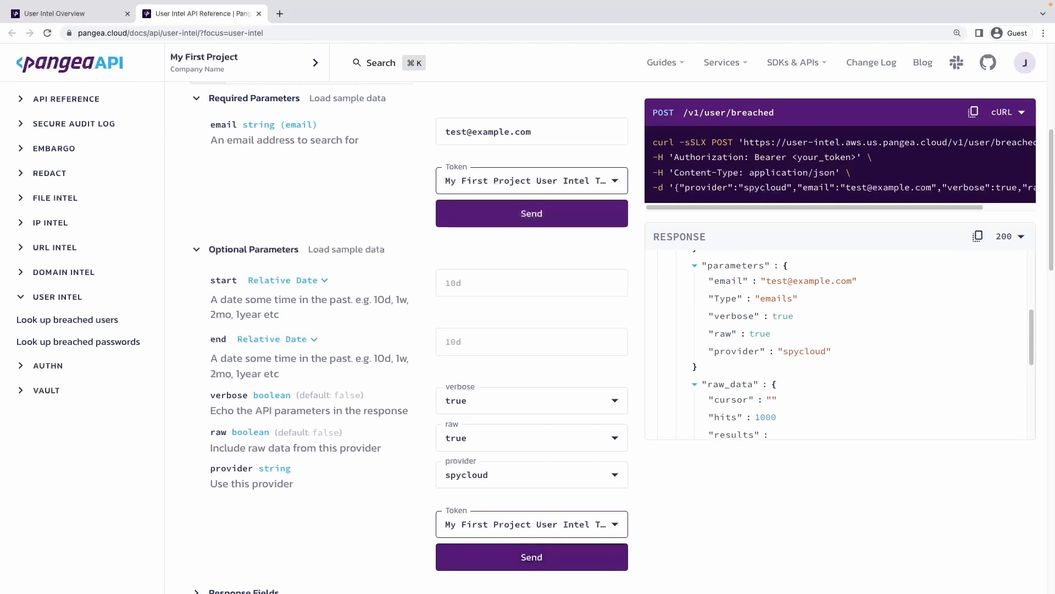
scroll("down", 3)
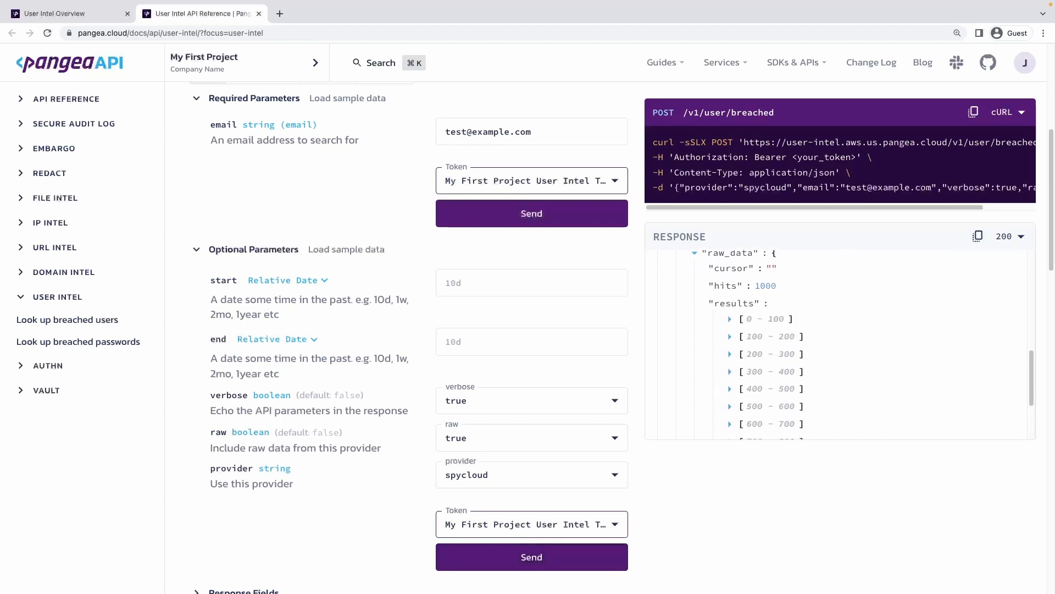
left_click(730, 319)
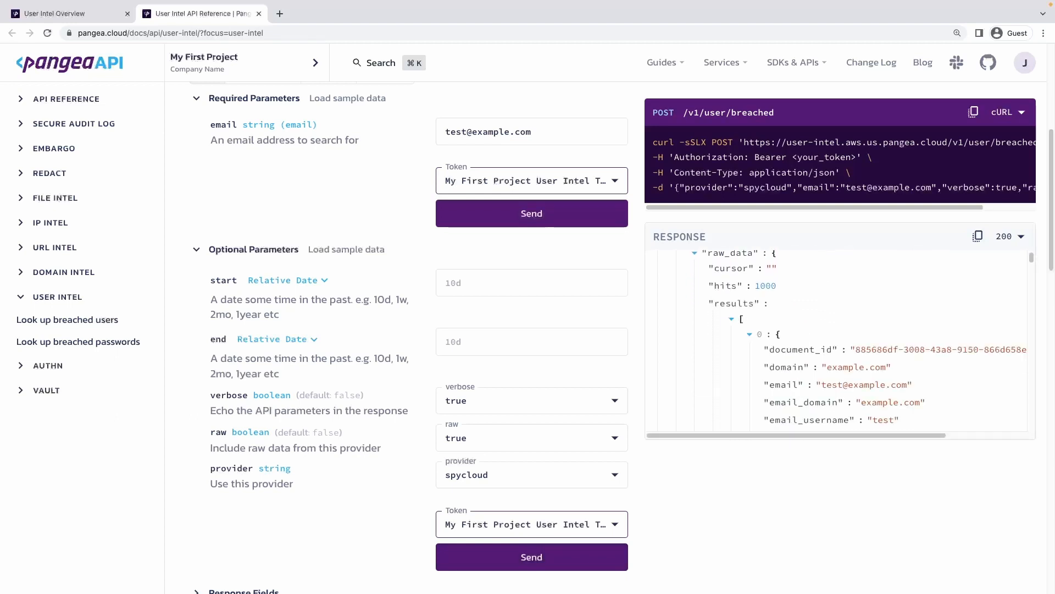
scroll("down", 3)
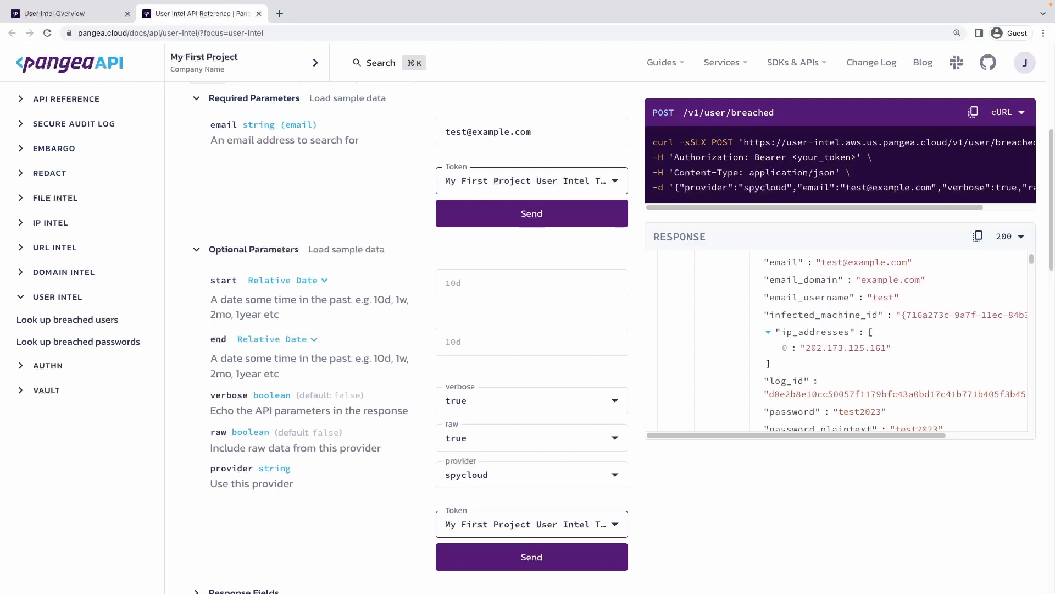
scroll("down", 3)
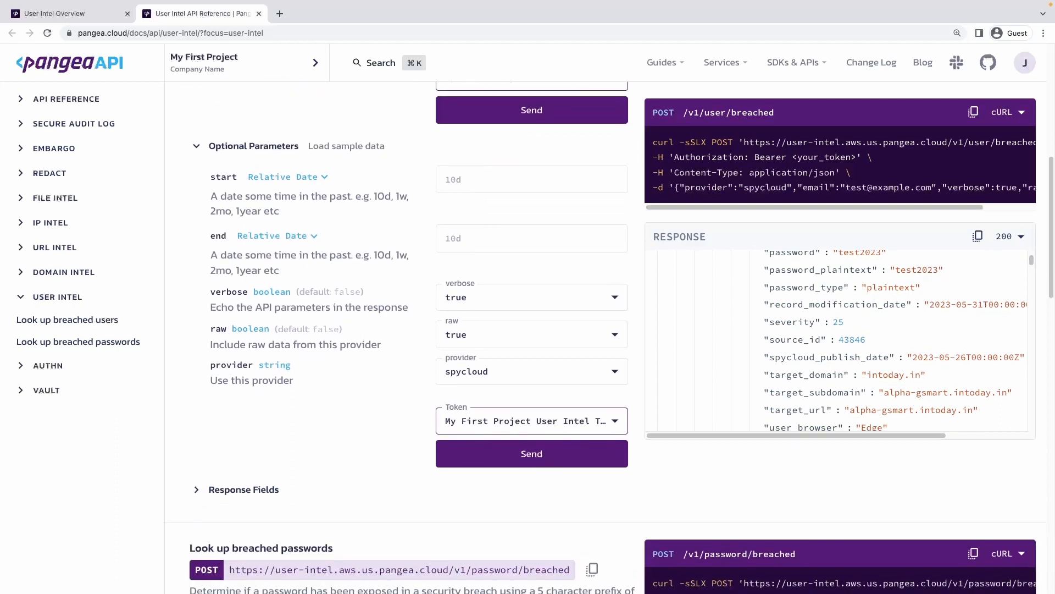
Send the breached-password lookup with hash_type sha256 and verbose true, then head to the Pangea blog.
scroll("down", 3)
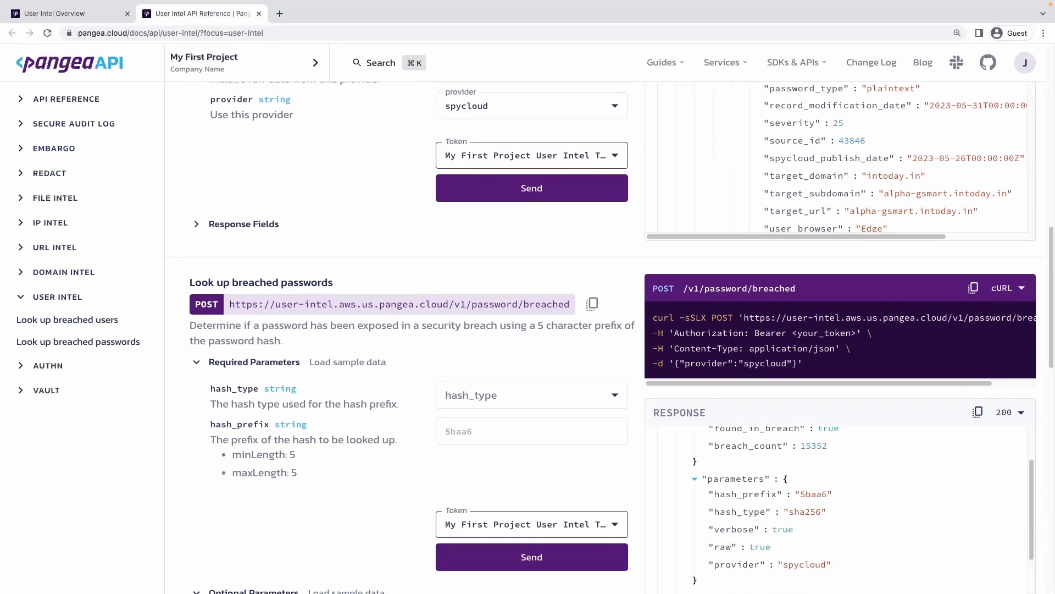
scroll("down", 3)
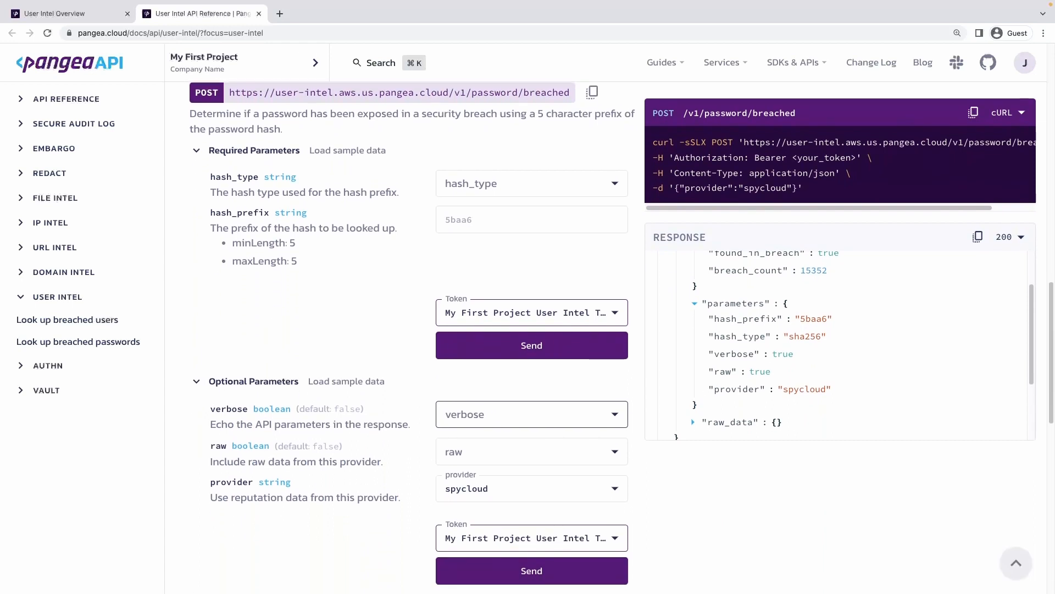
left_click(531, 185)
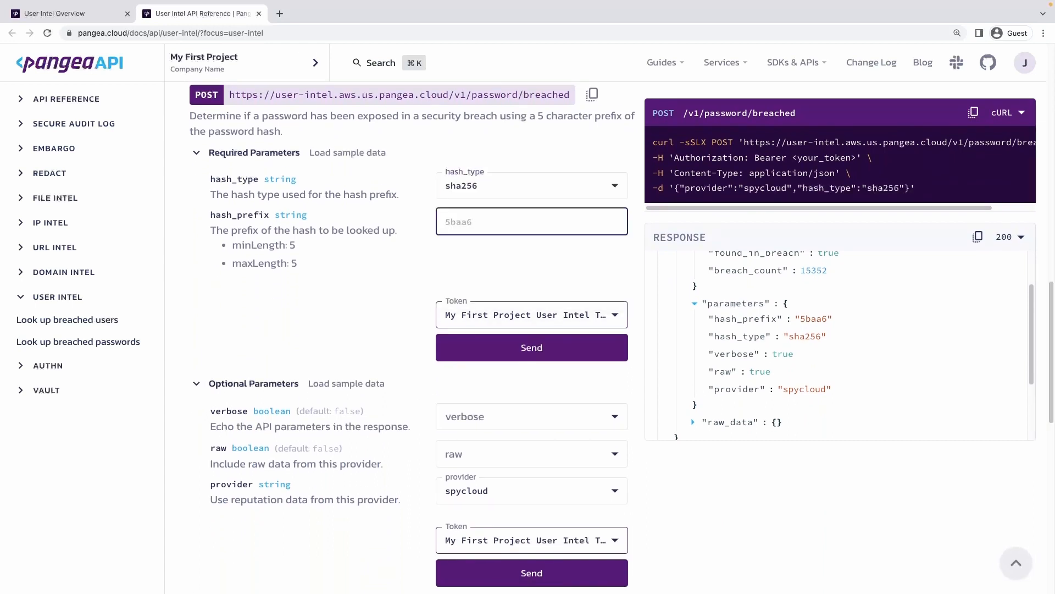
left_click(531, 415)
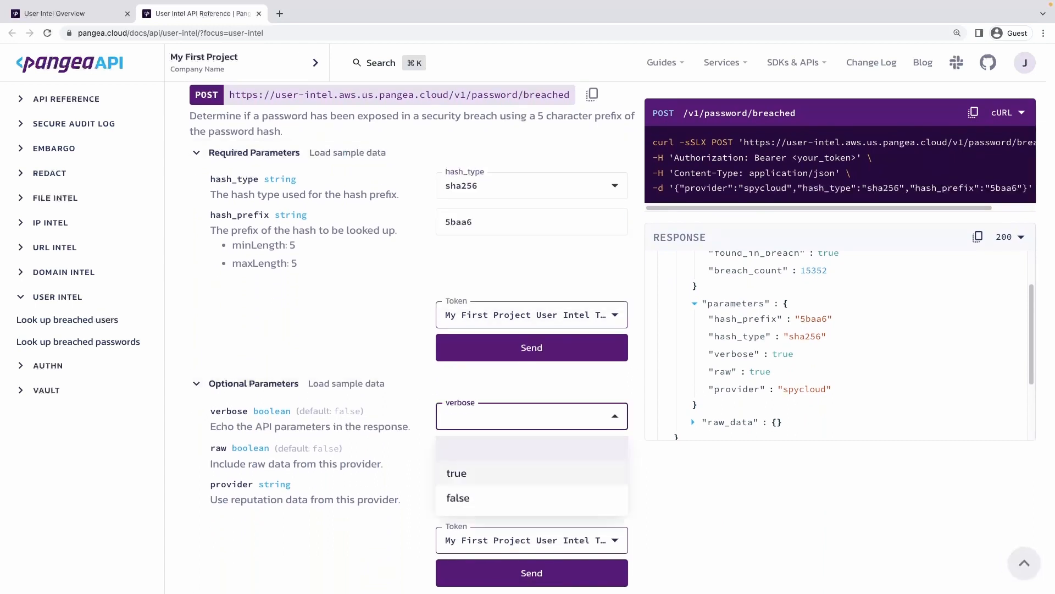
left_click(457, 473)
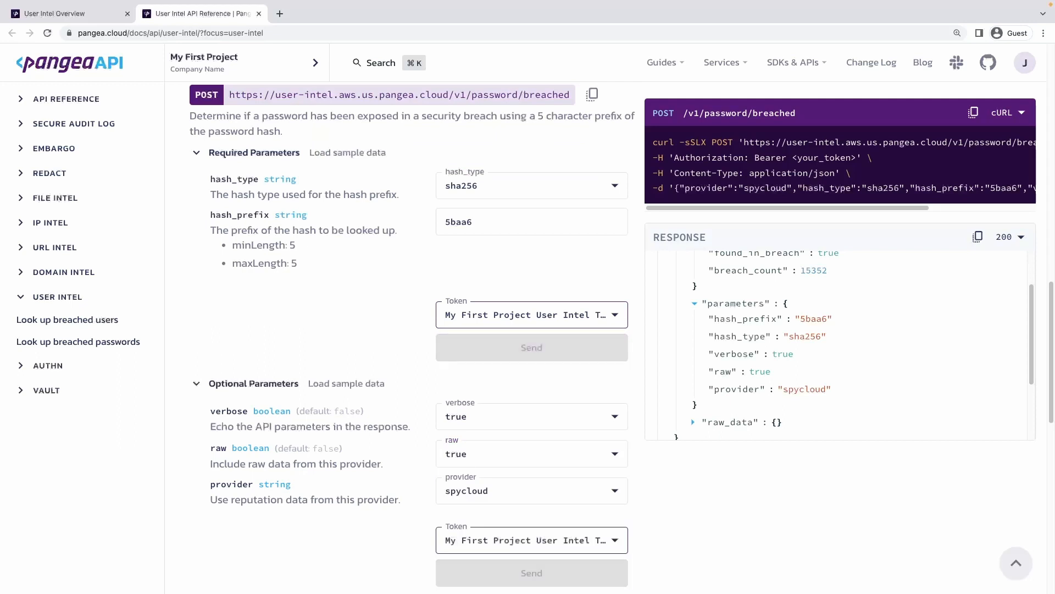
left_click(531, 347)
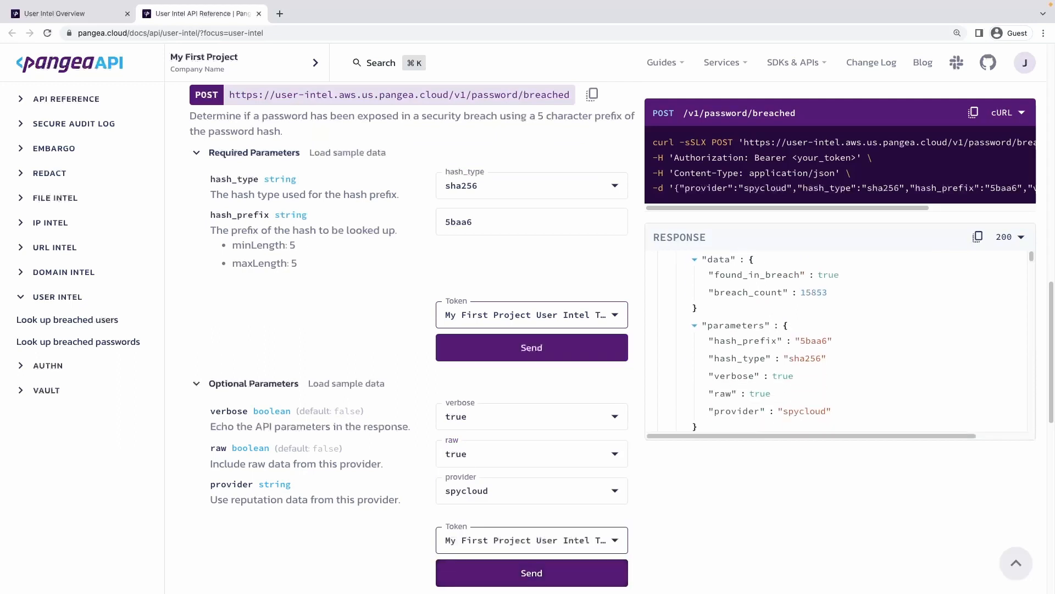
left_click(923, 62)
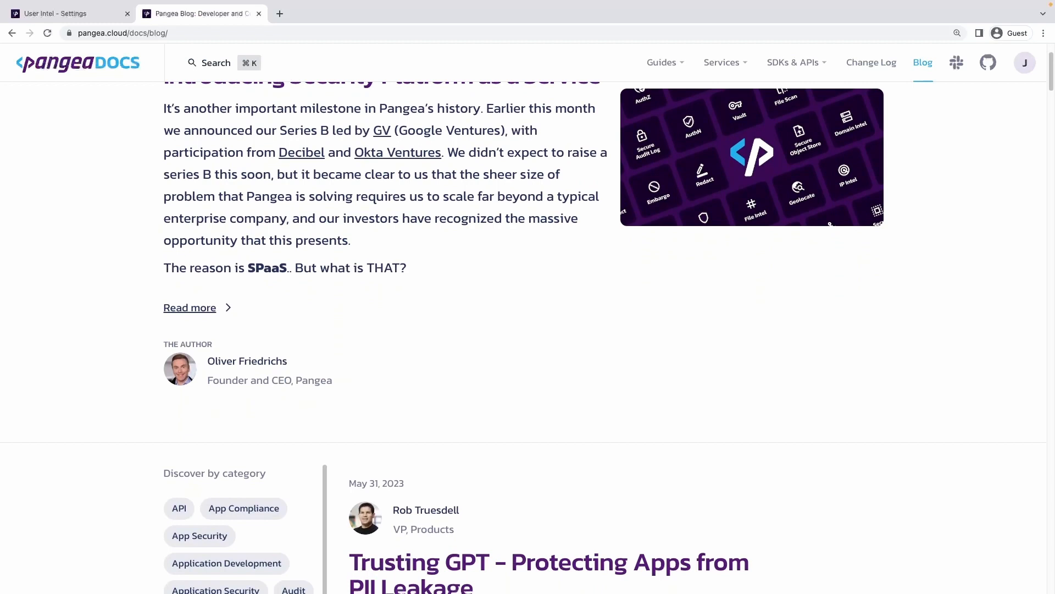
Scroll the Blog page down through the 'Partnering with SpyCloud' post announcing User Intel.
scroll("down", 3)
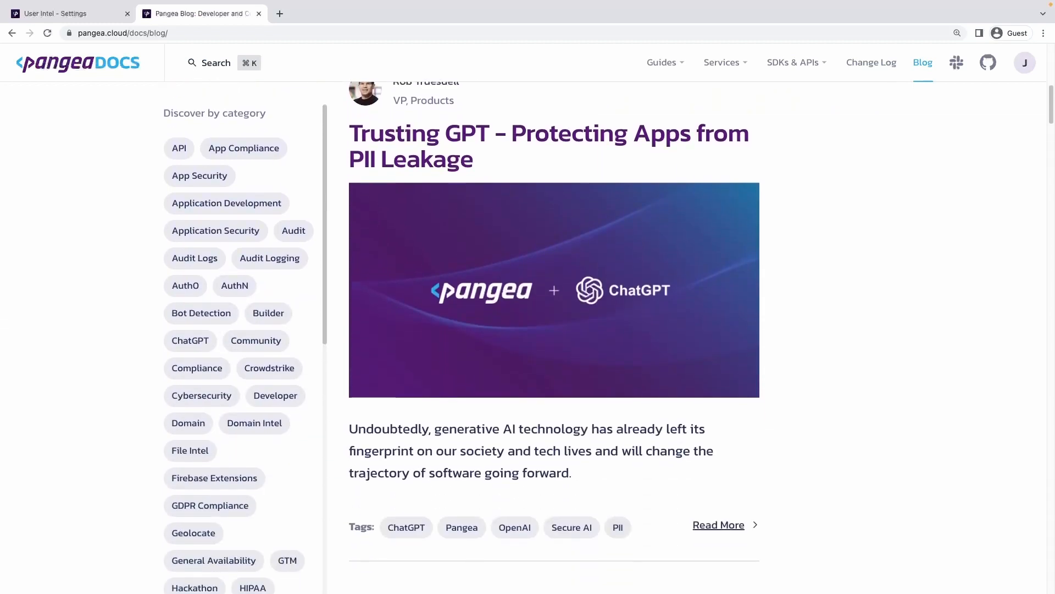
scroll("down", 3)
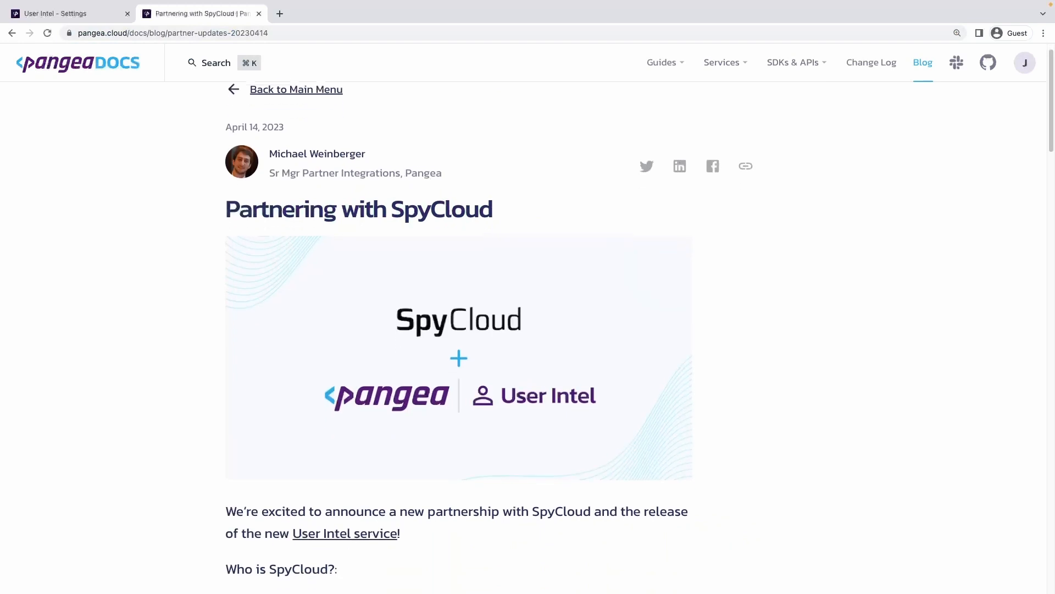
scroll("down", 3)
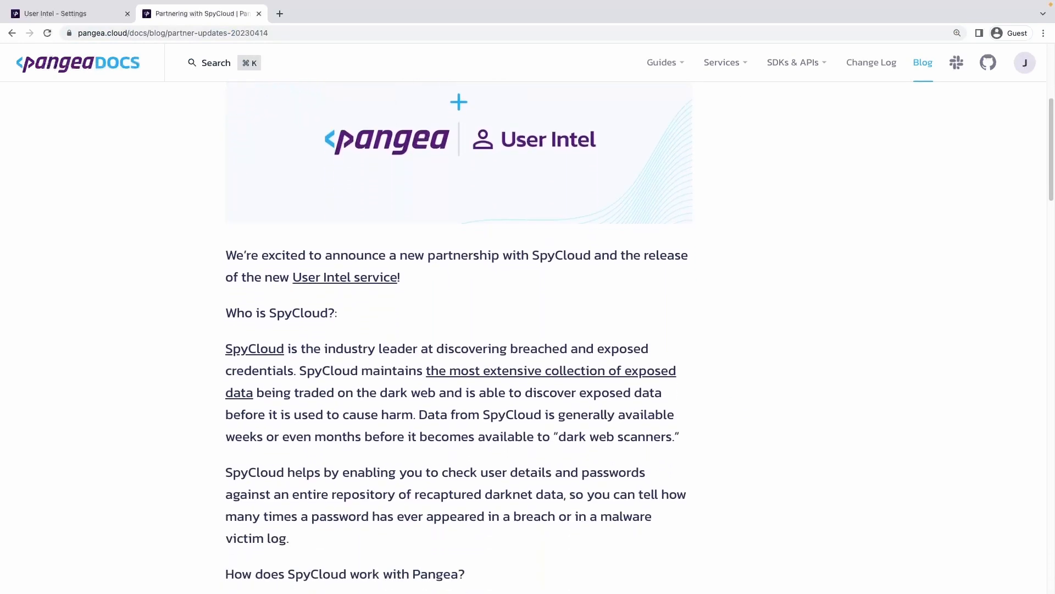
scroll("down", 3)
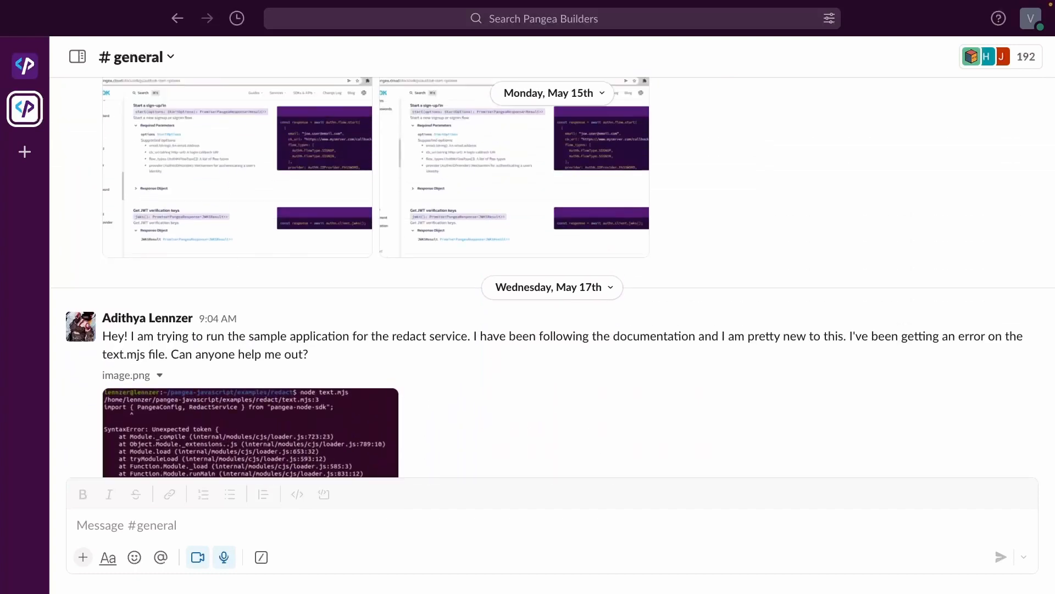
scroll("up", 3)
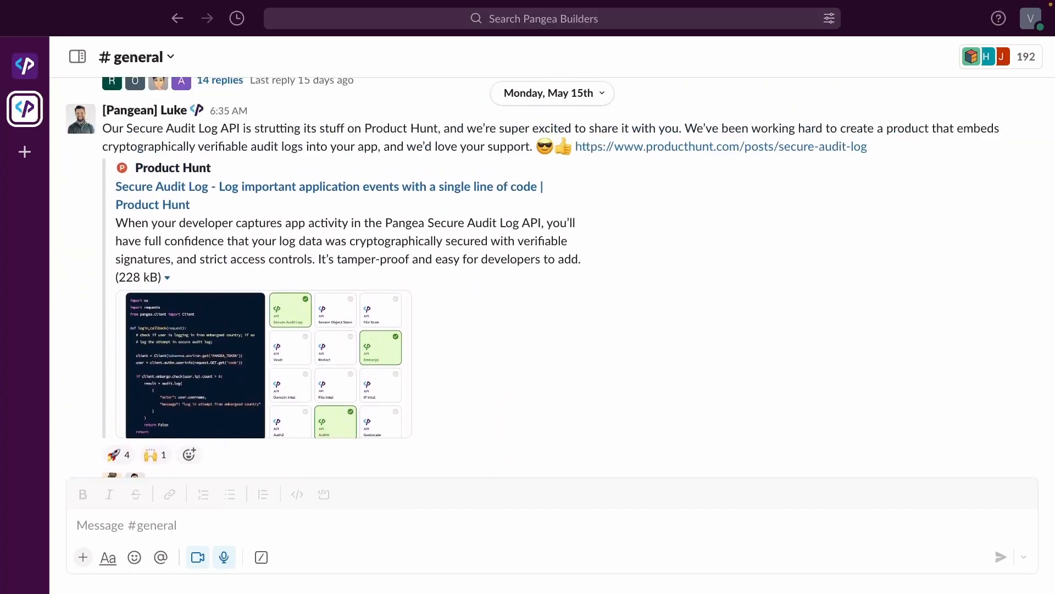
scroll("up", 3)
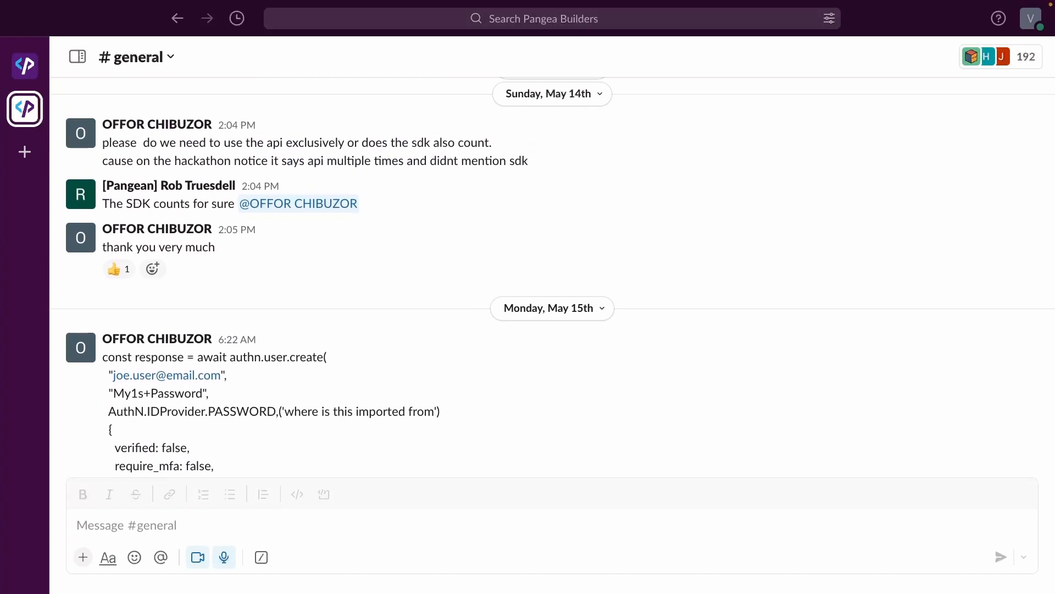